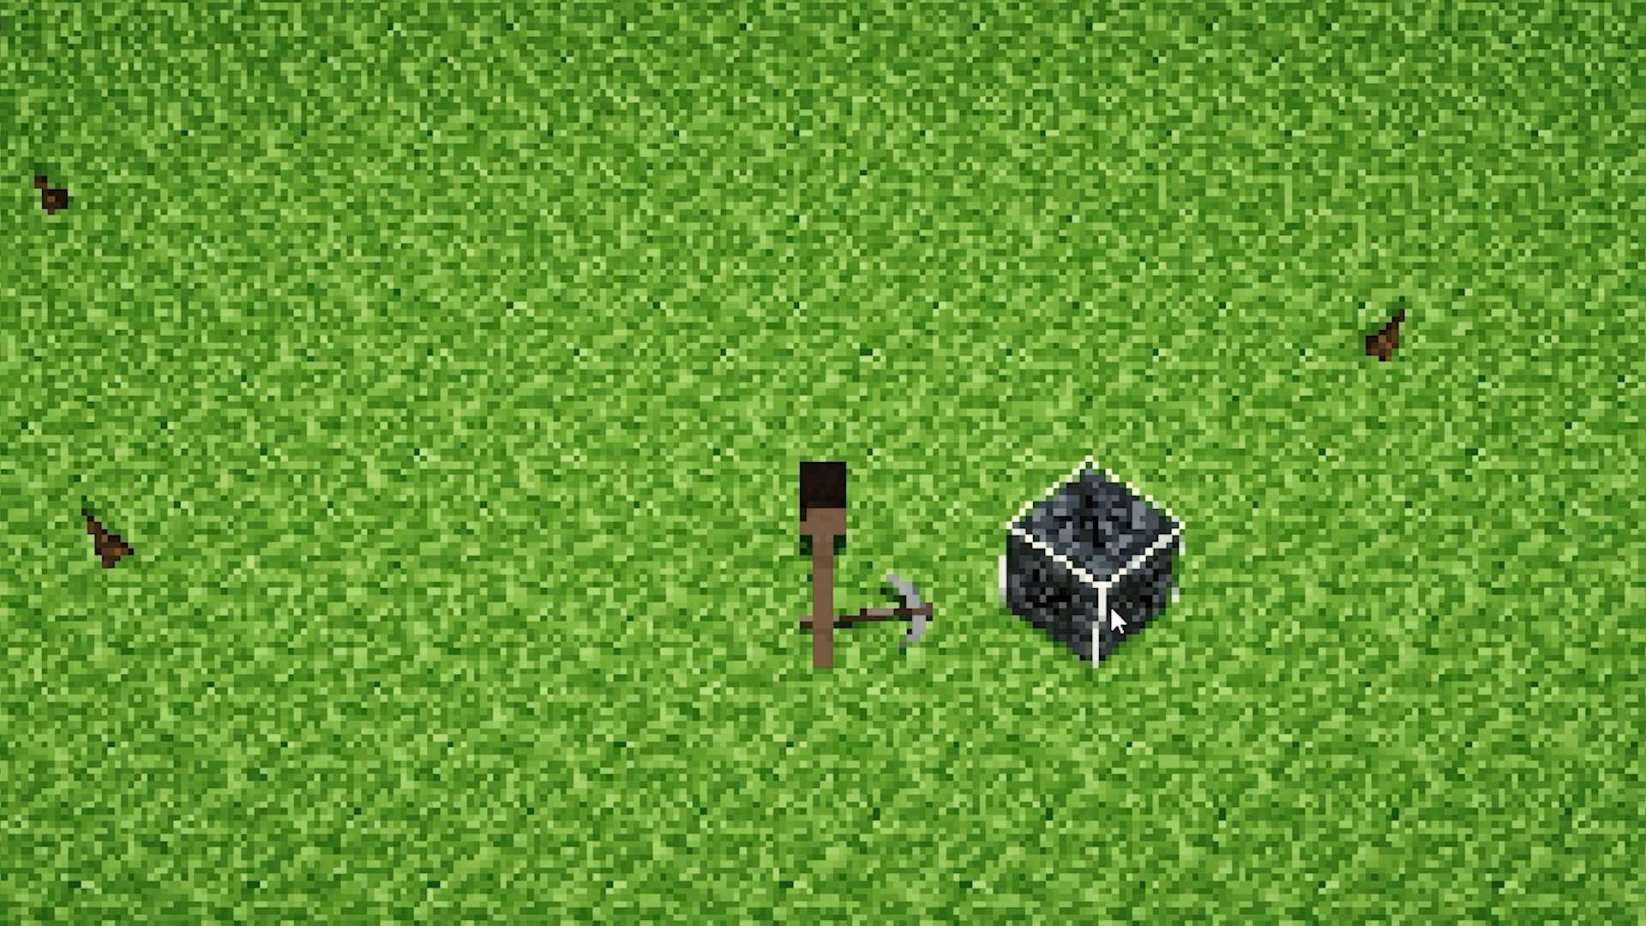
{"action": "key", "text": "F3"}
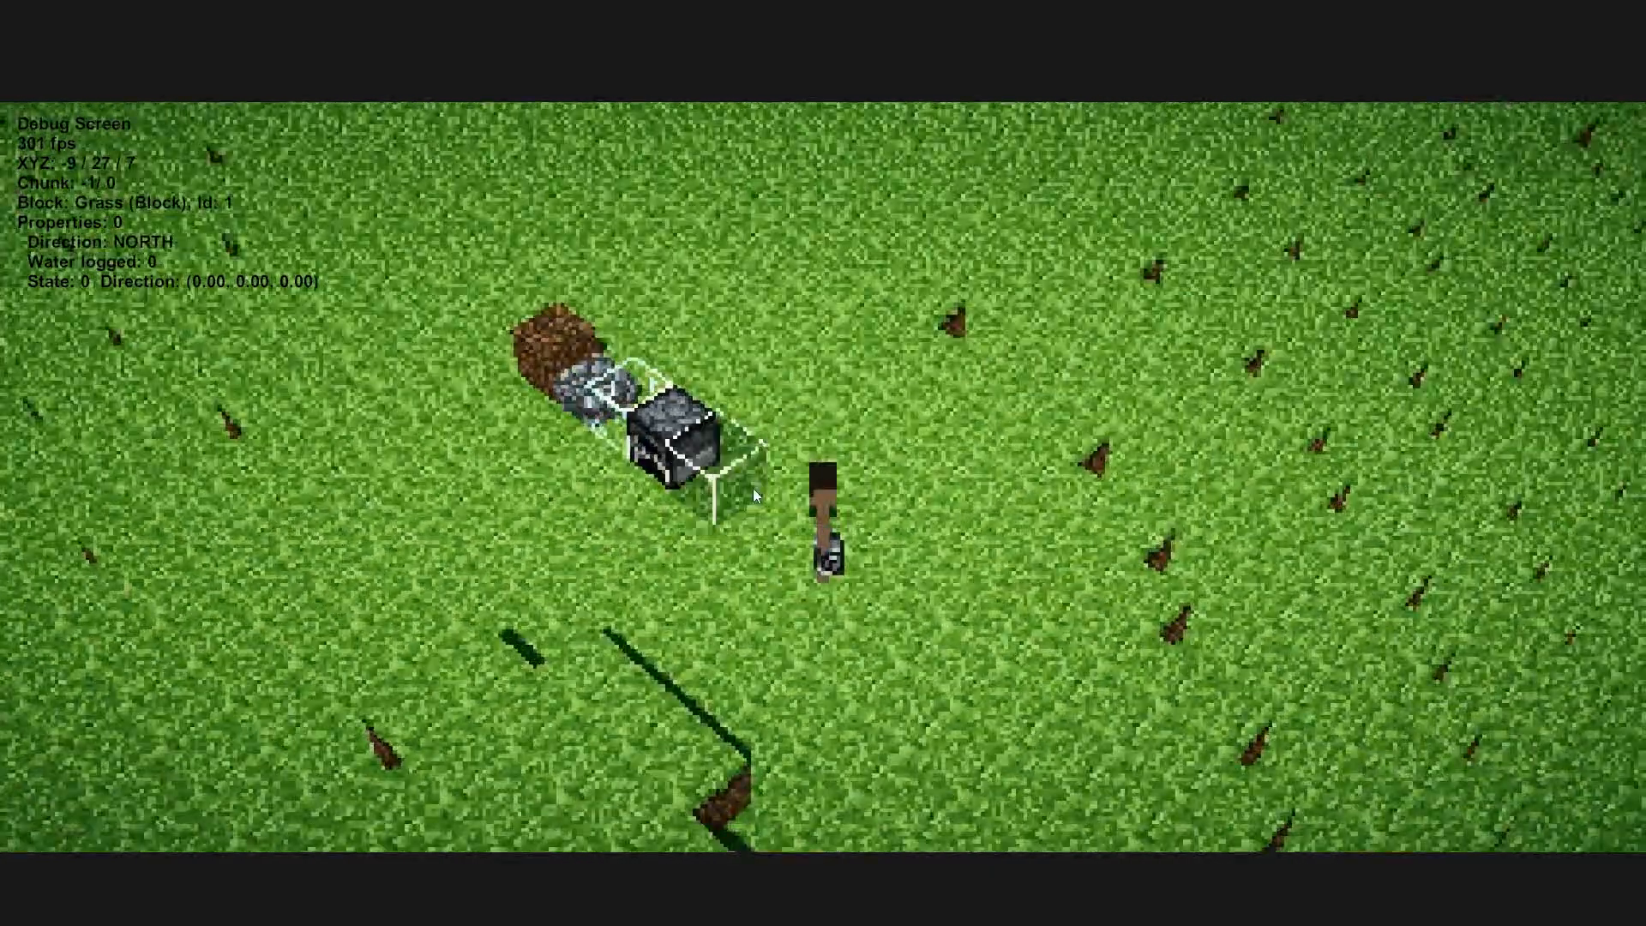
{"action": "key", "text": "w"}
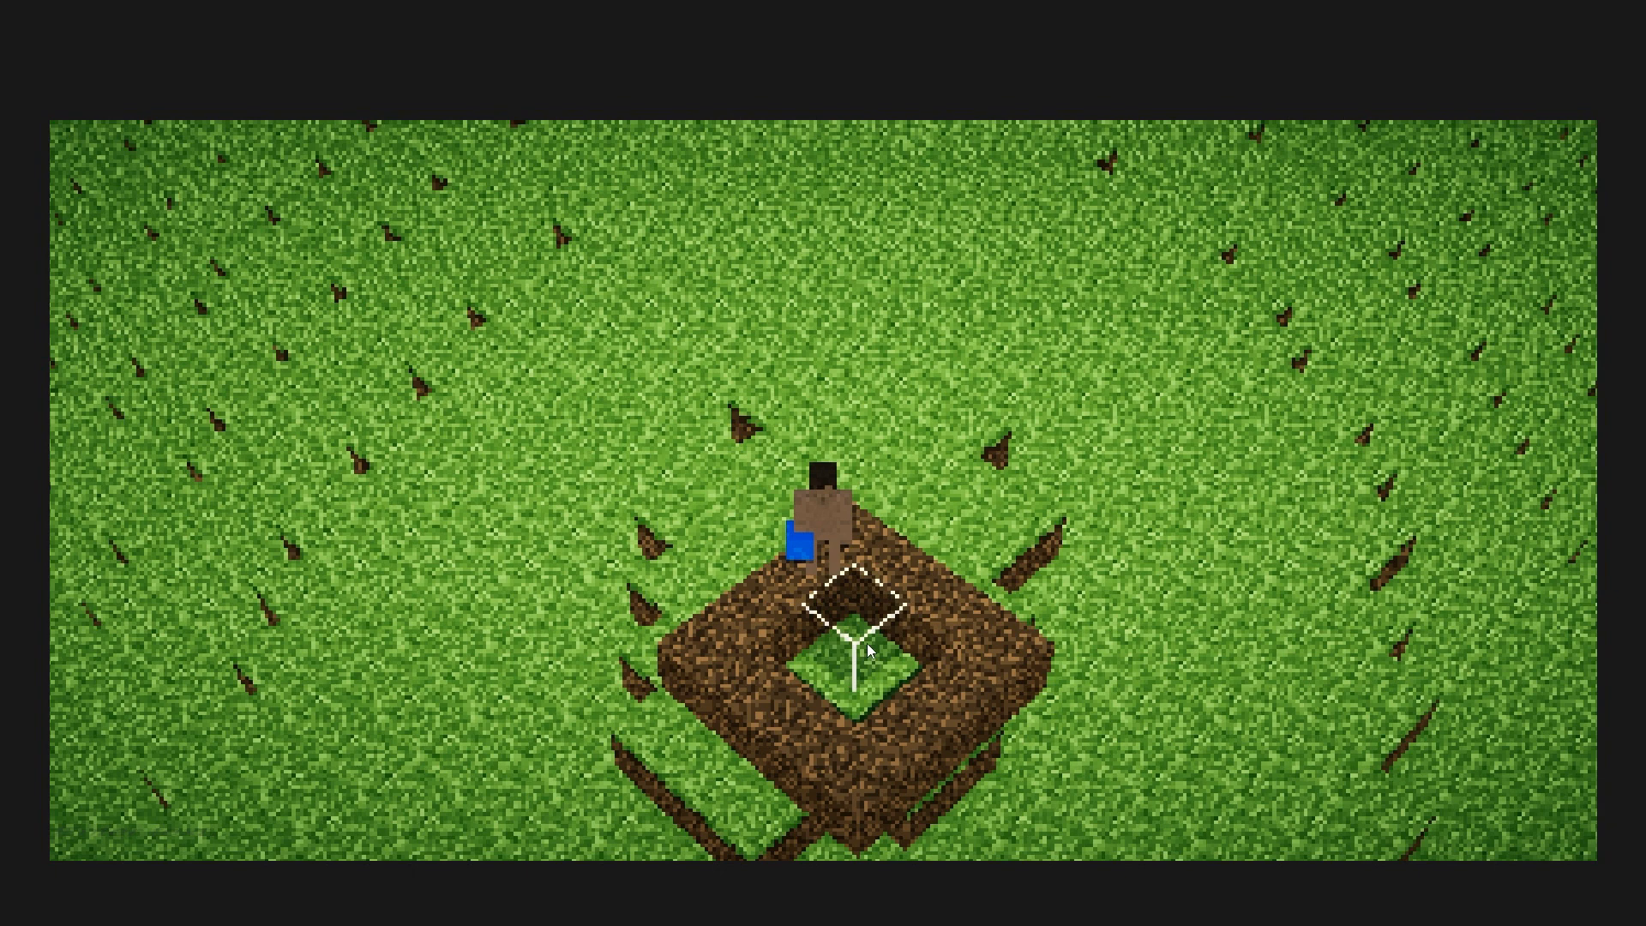
{"action": "left_click", "coordinate": [850, 631]}
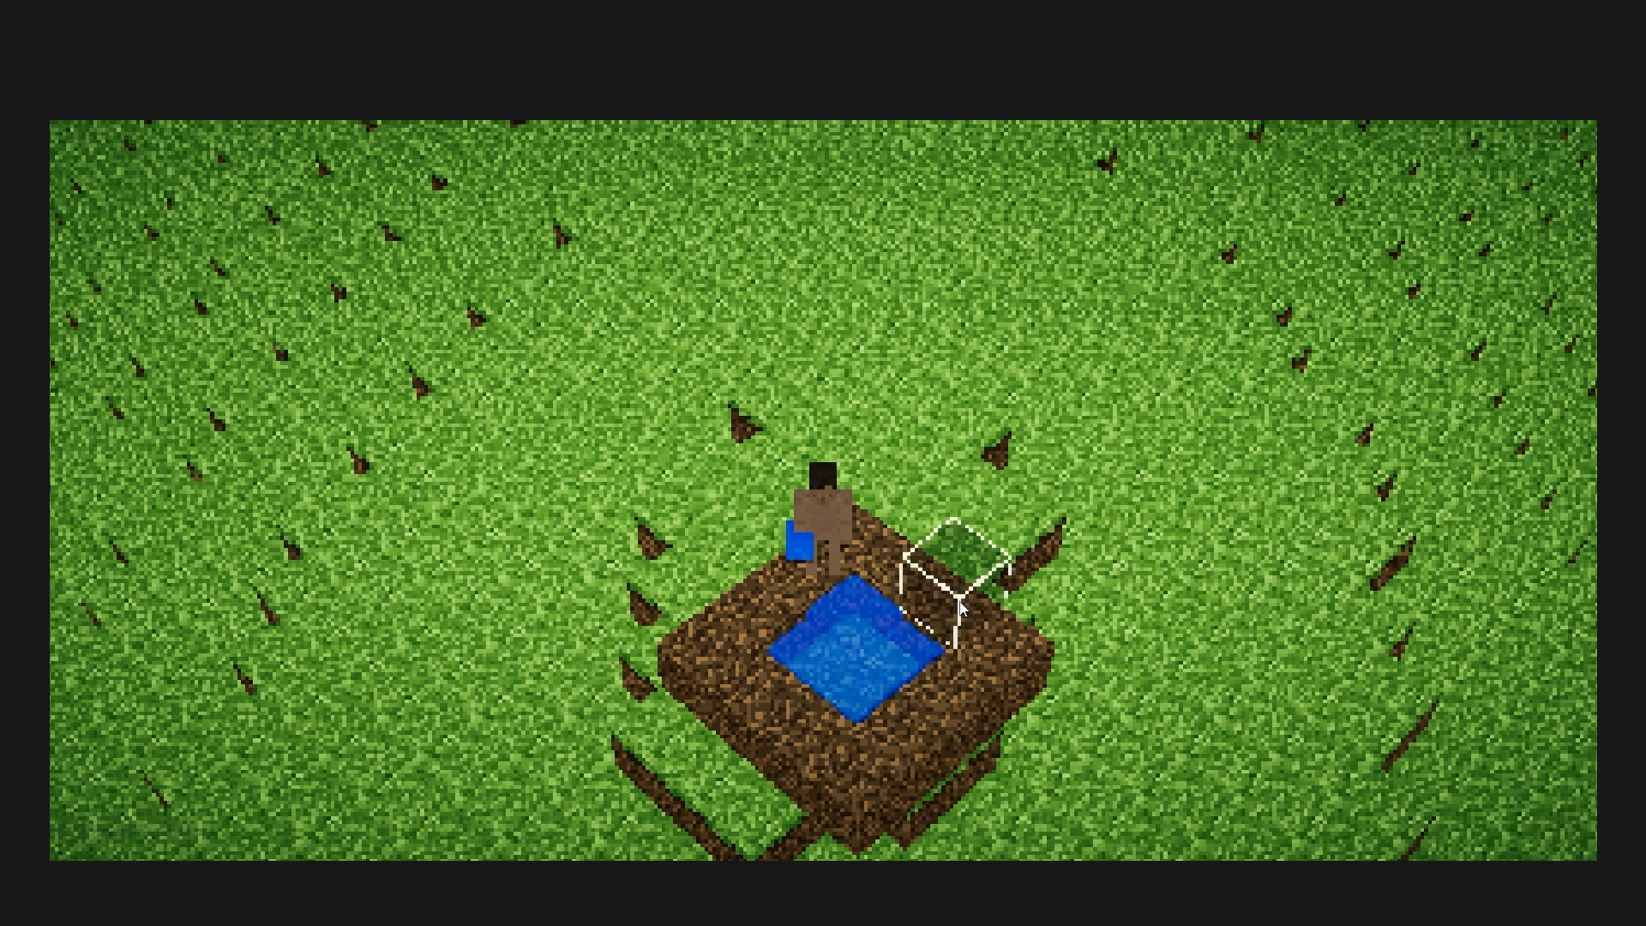